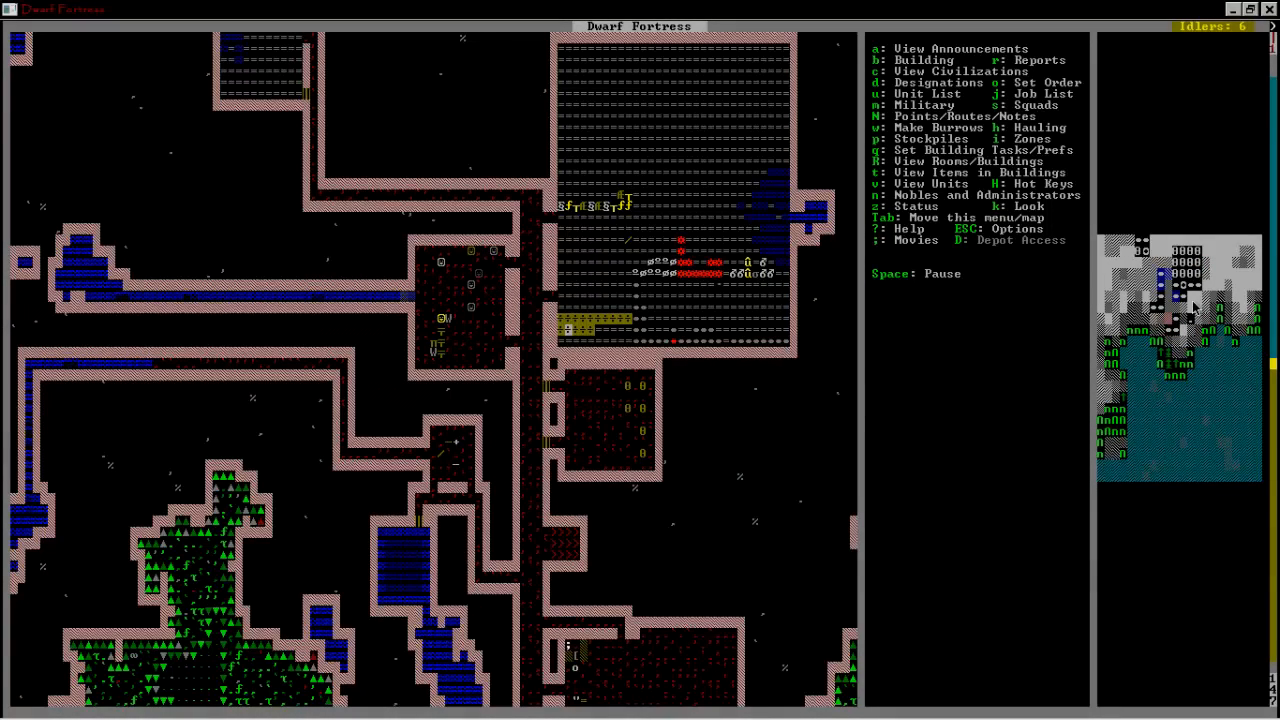
- Examine a tile with k, then scroll the map right and down over the flooded corridors
key(k)
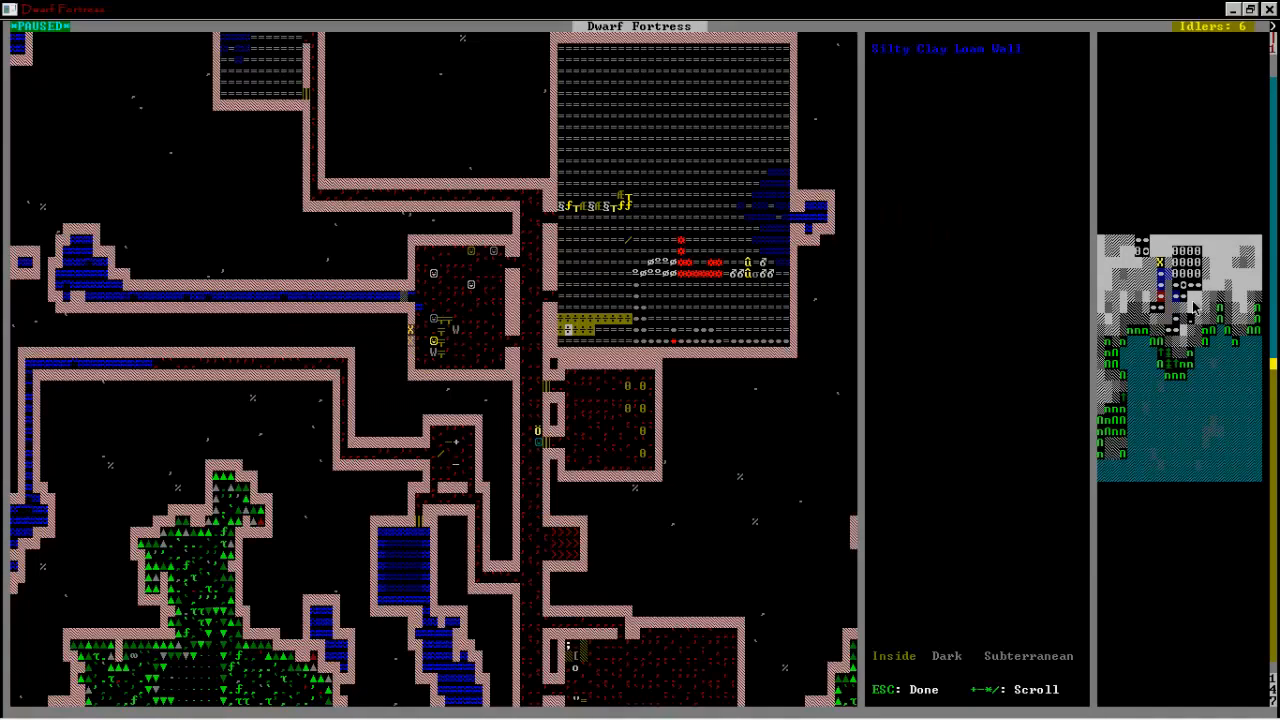
key(Escape)
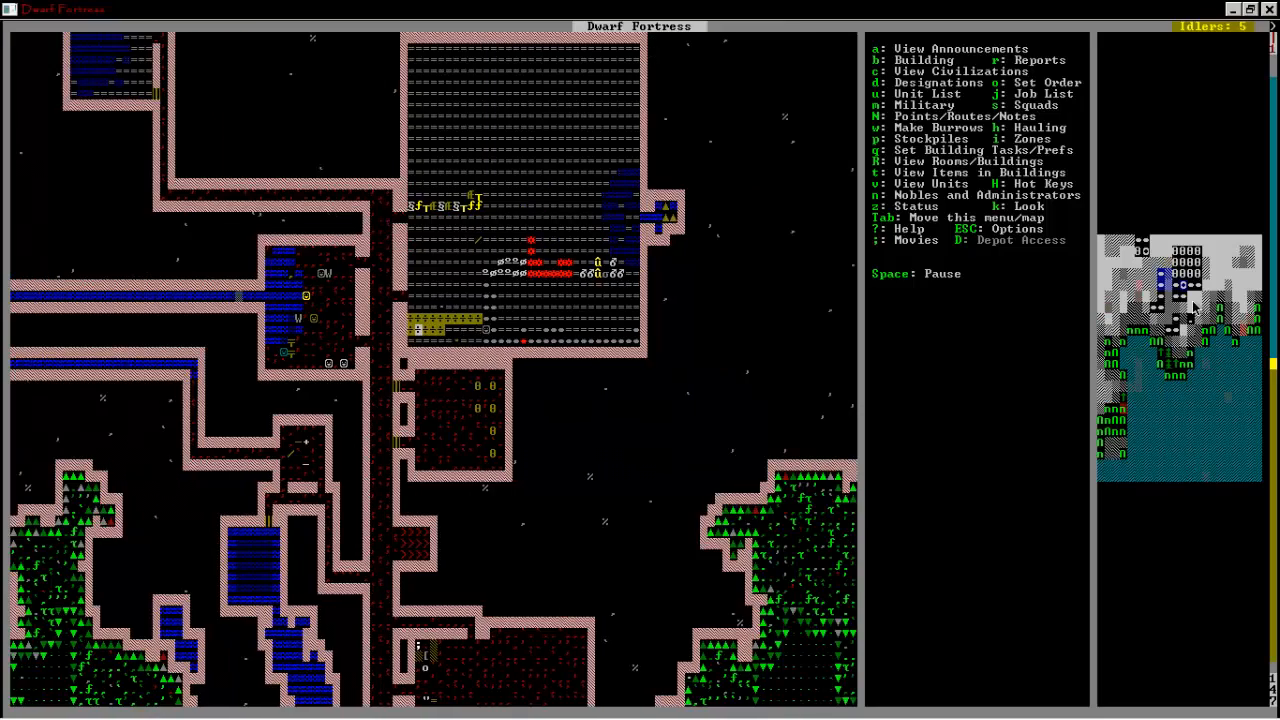
scroll(right, 3)
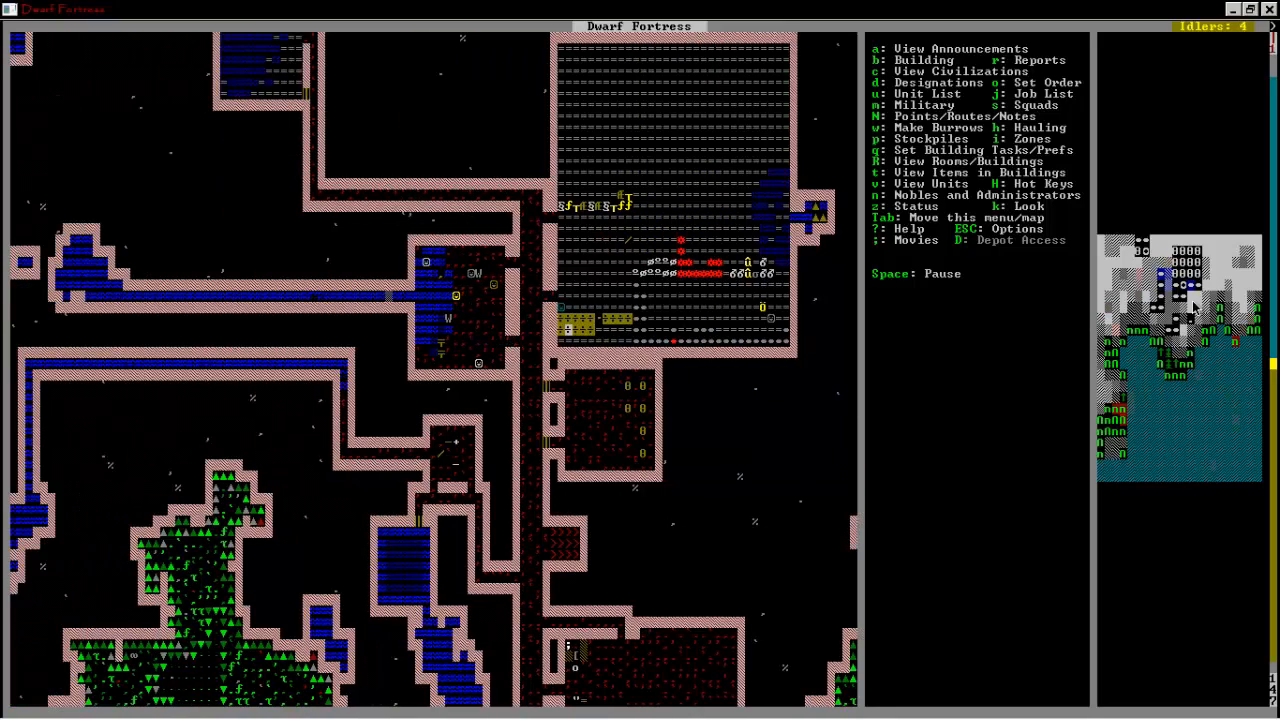
scroll(down, 3)
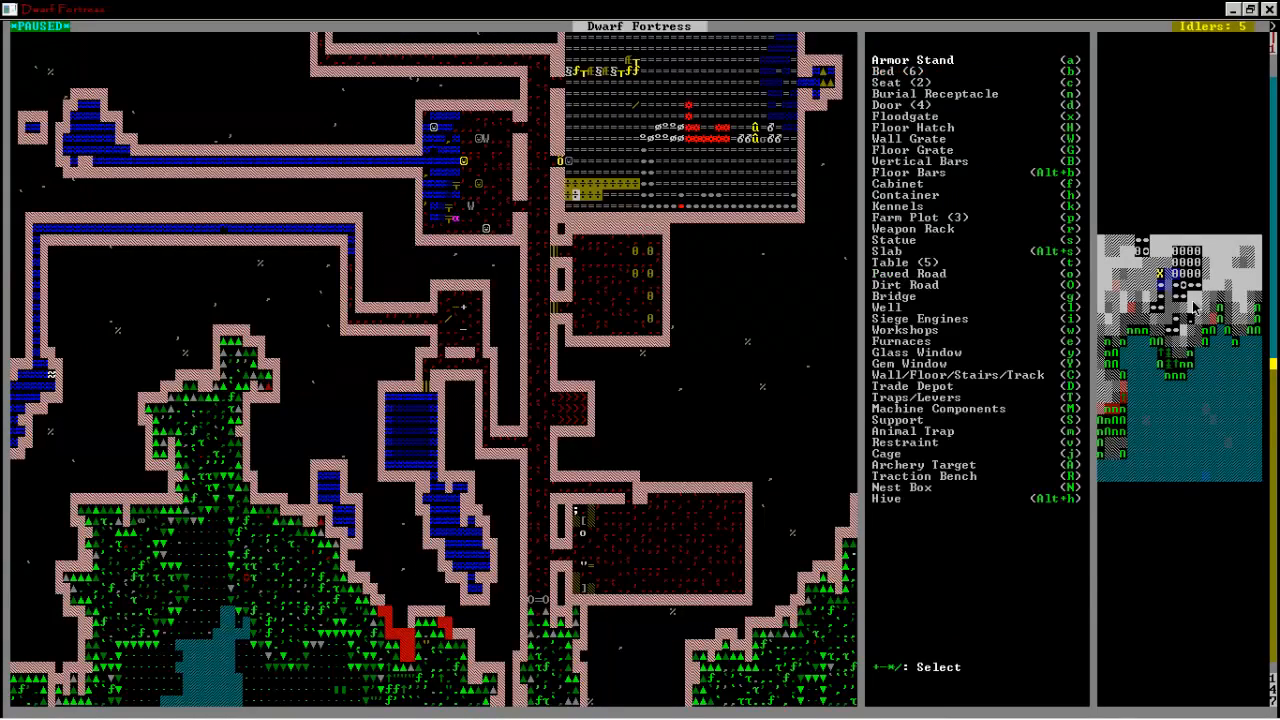
- Review the corridor door's Forbid Passage / Remove Building settings and return to the paused map
key(Escape)
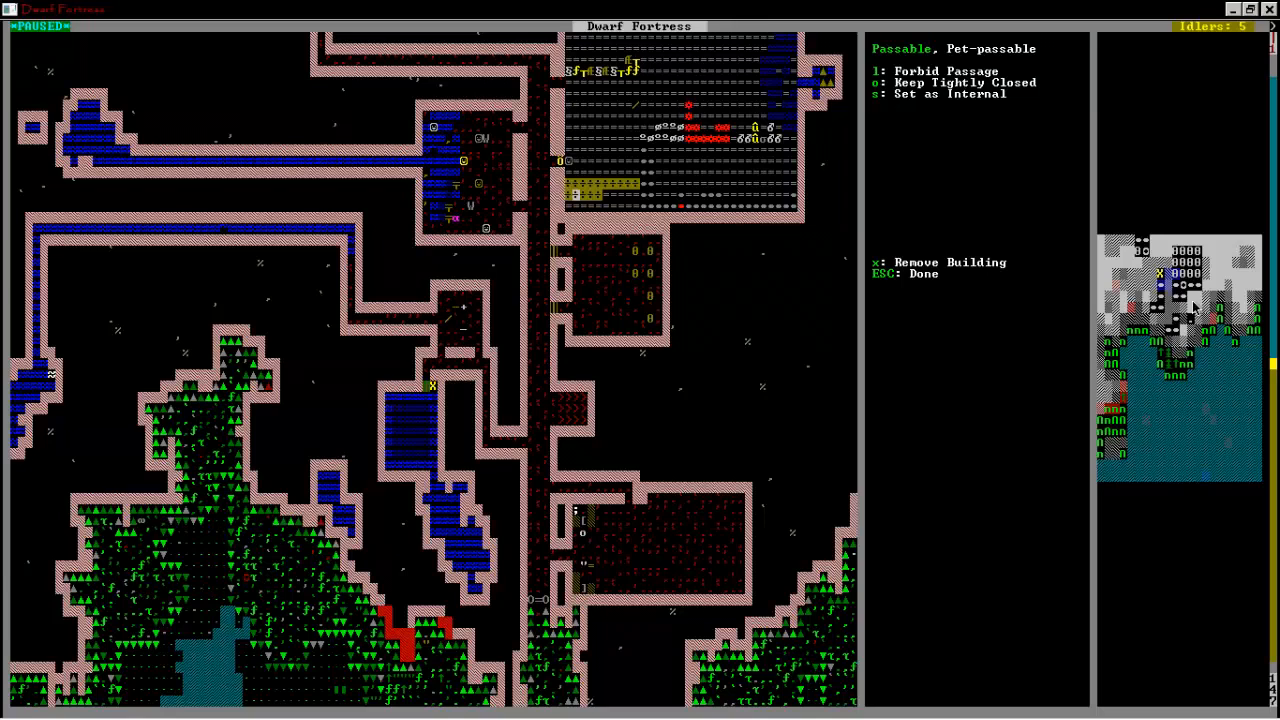
key(x)
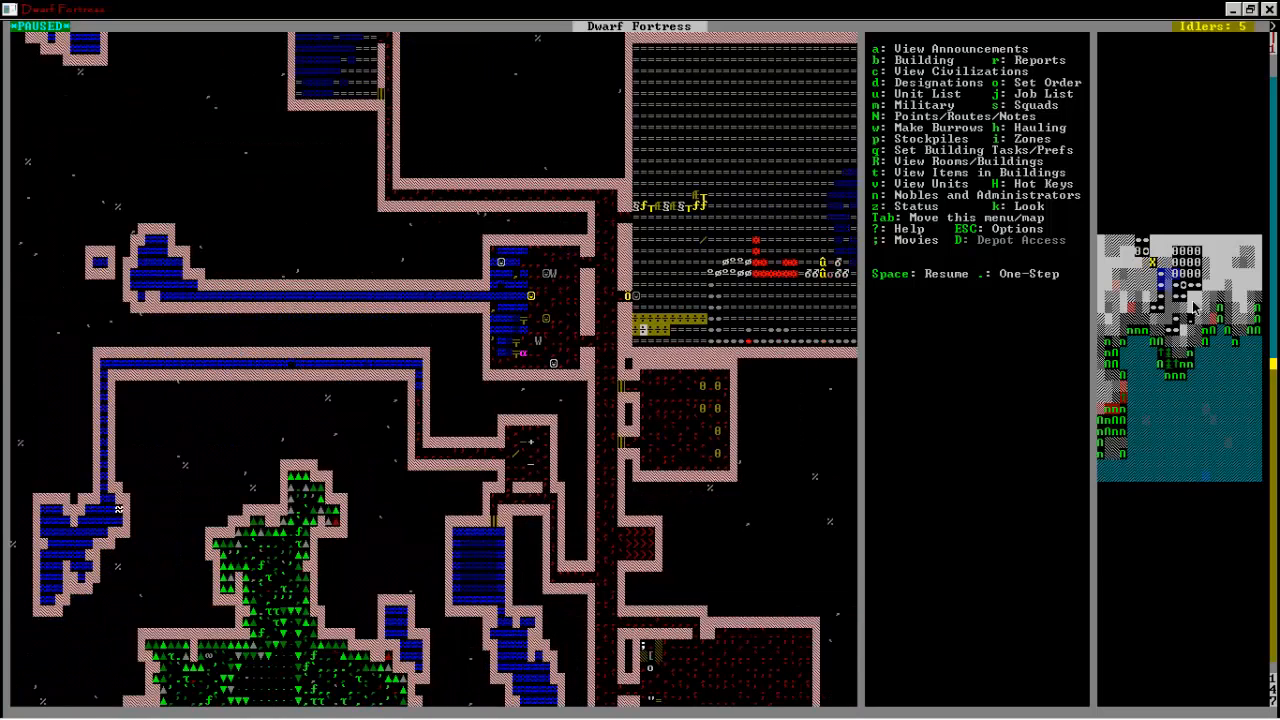
scroll(down, 3)
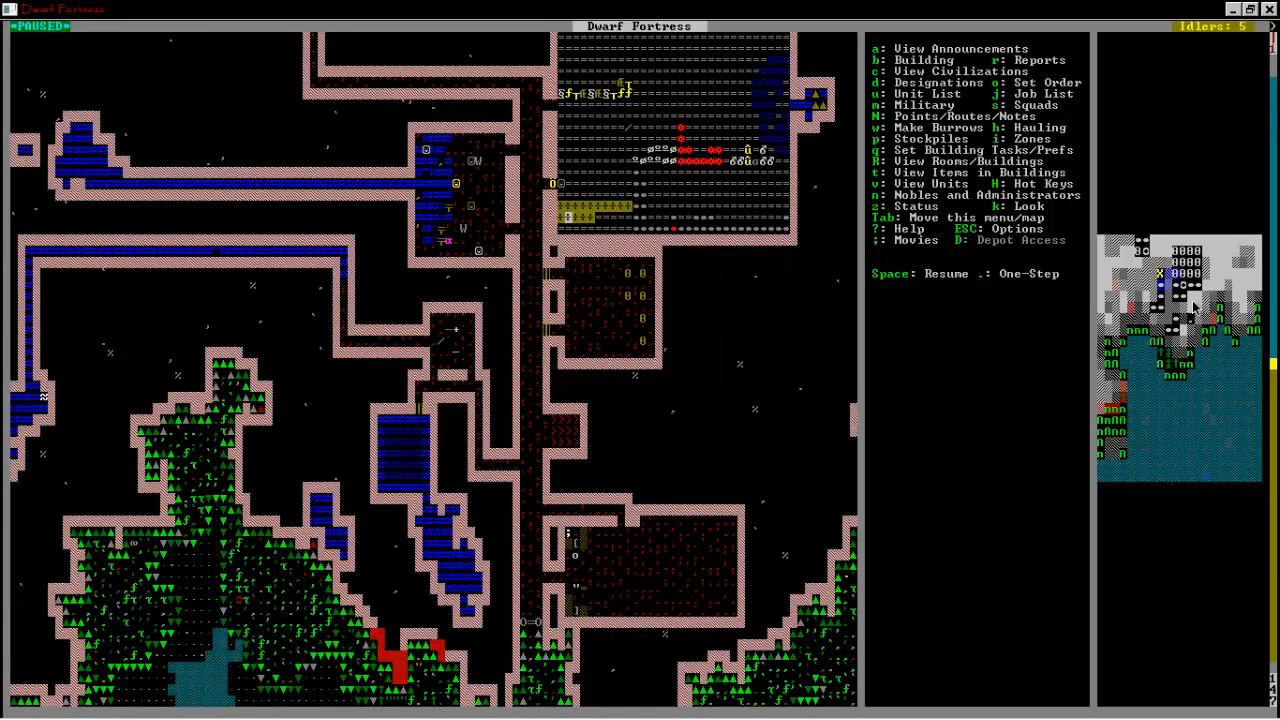
- Glance at the build list, view the weaponsmith in the flooding room, then leave their details
key(b)
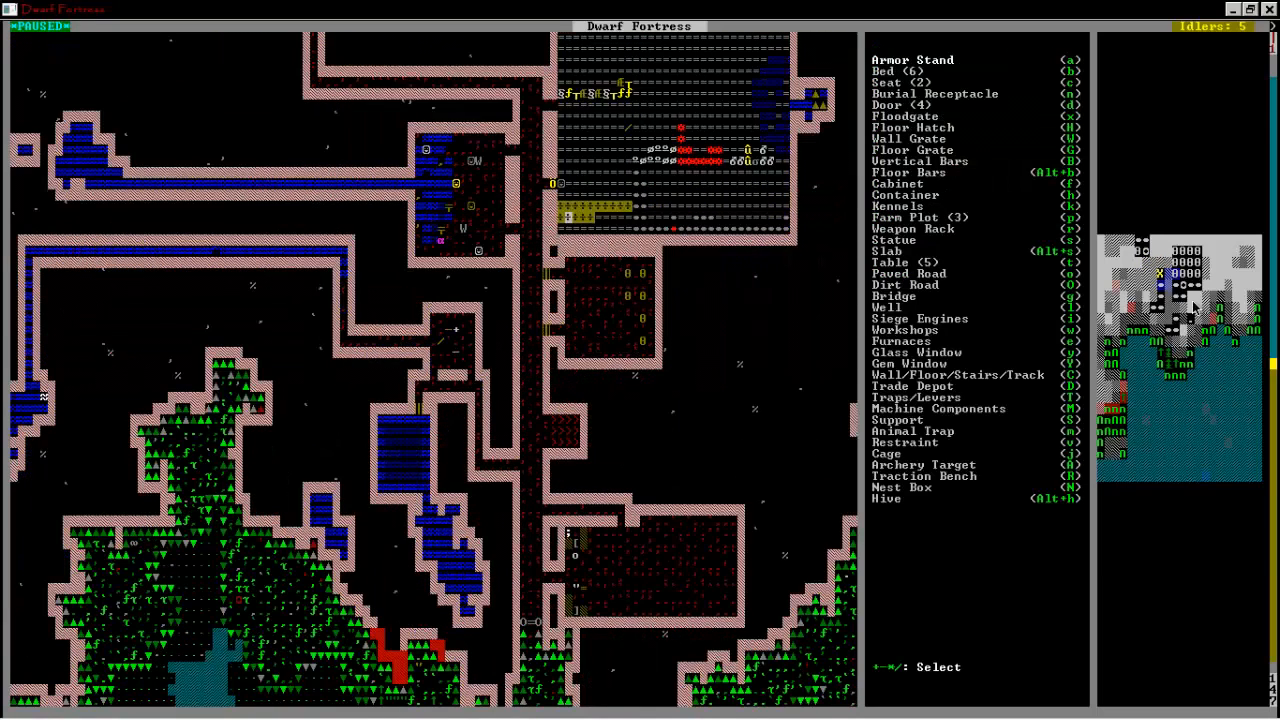
key(Escape)
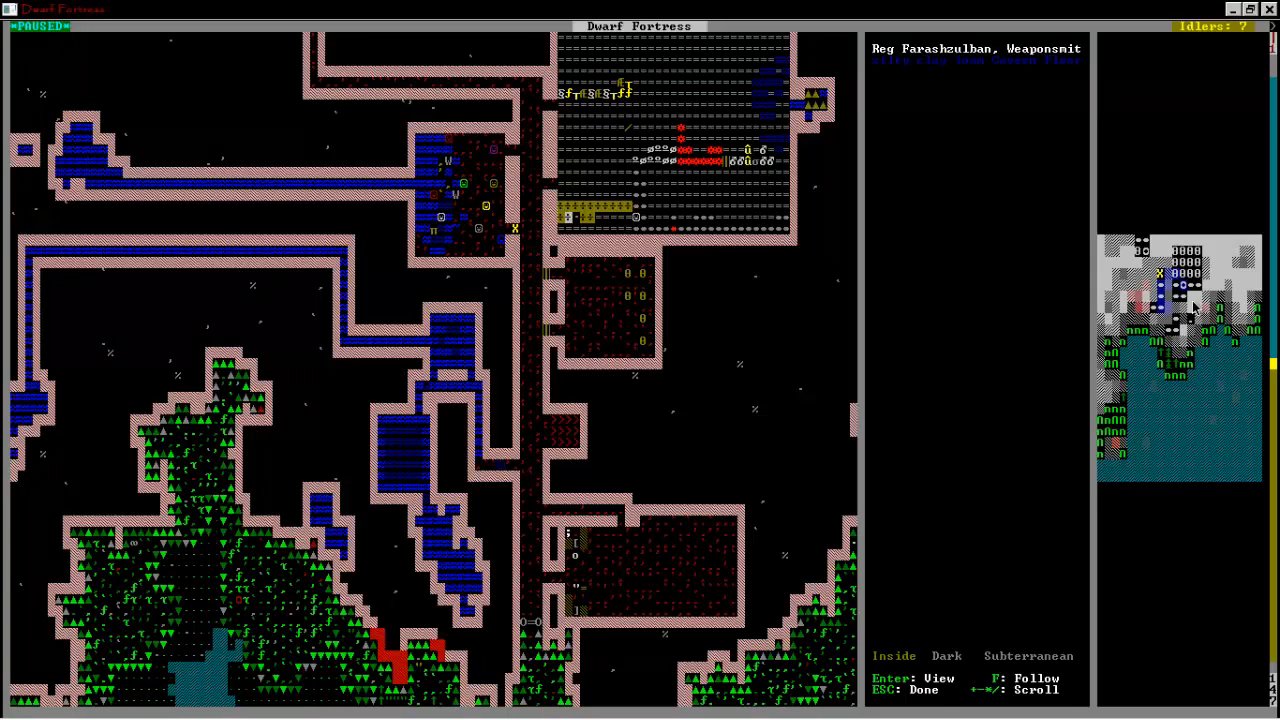
key(Escape)
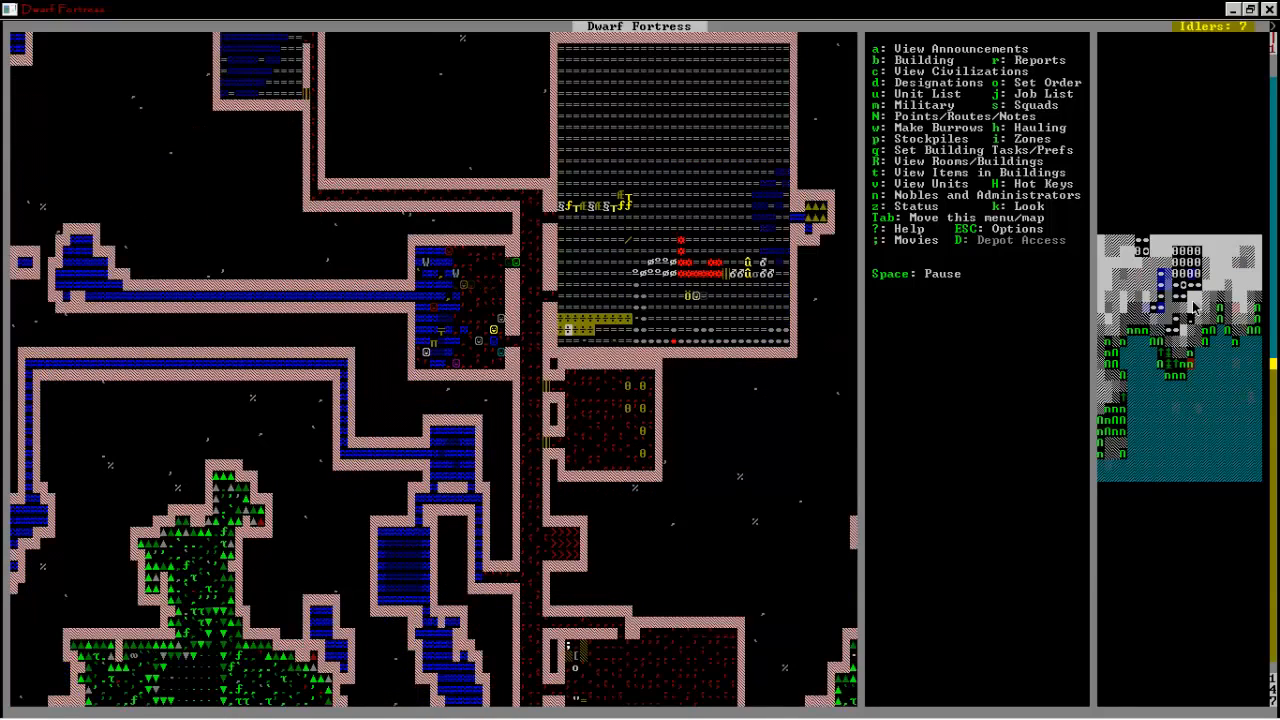
- Show the flooded dwarven child's Relationships list, then return to examining the muddy cavern tile
key(k)
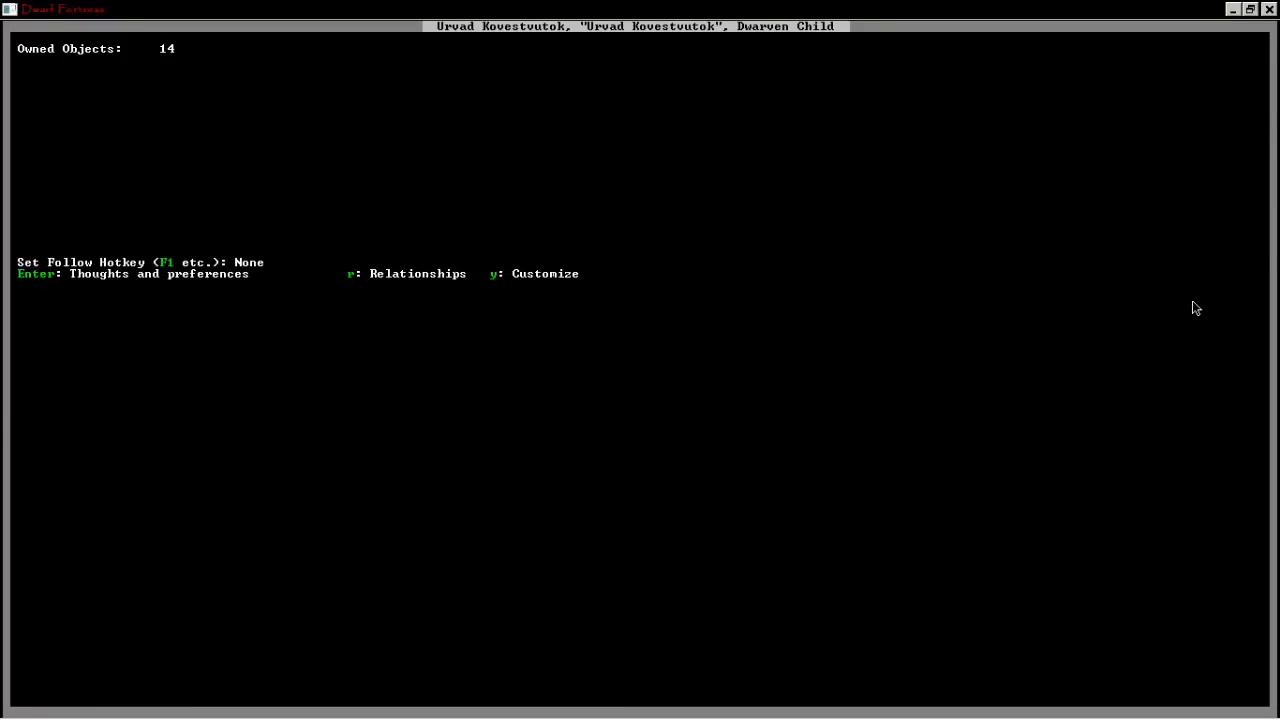
key(r)
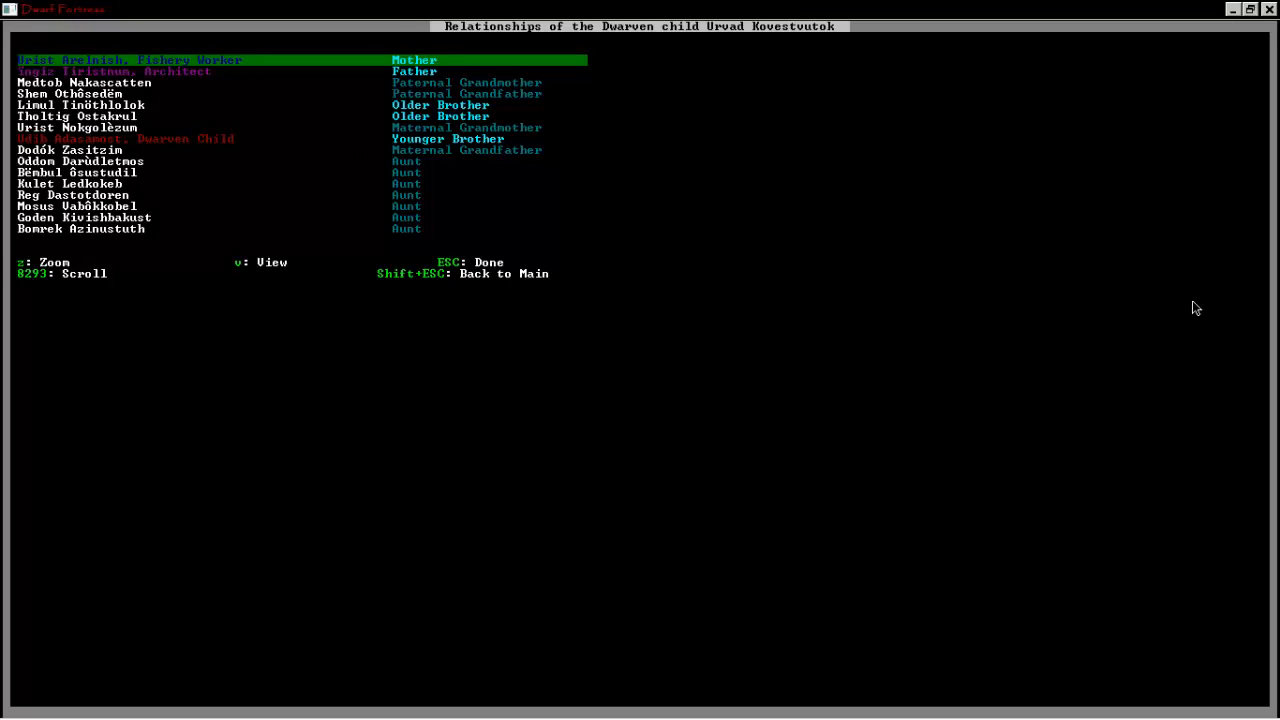
key(Down)
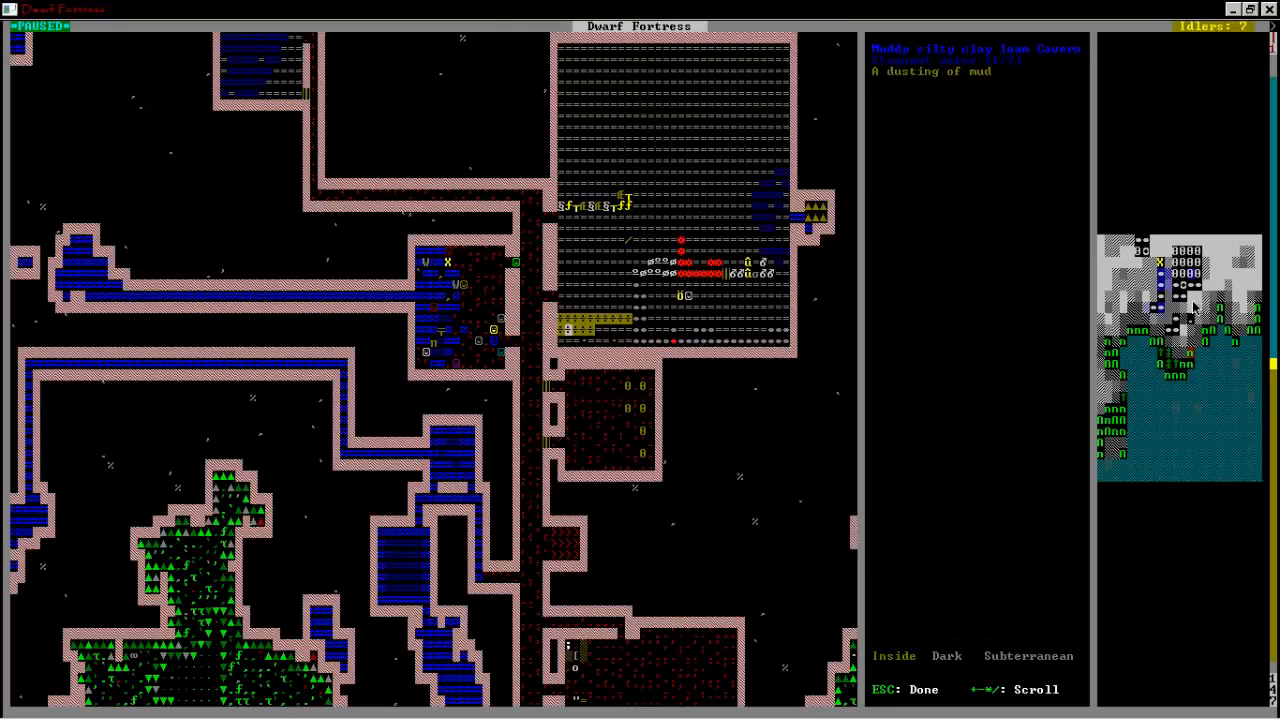
- Close the surface view and scroll back over the flooded western corridors beside the main hall
key(Escape)
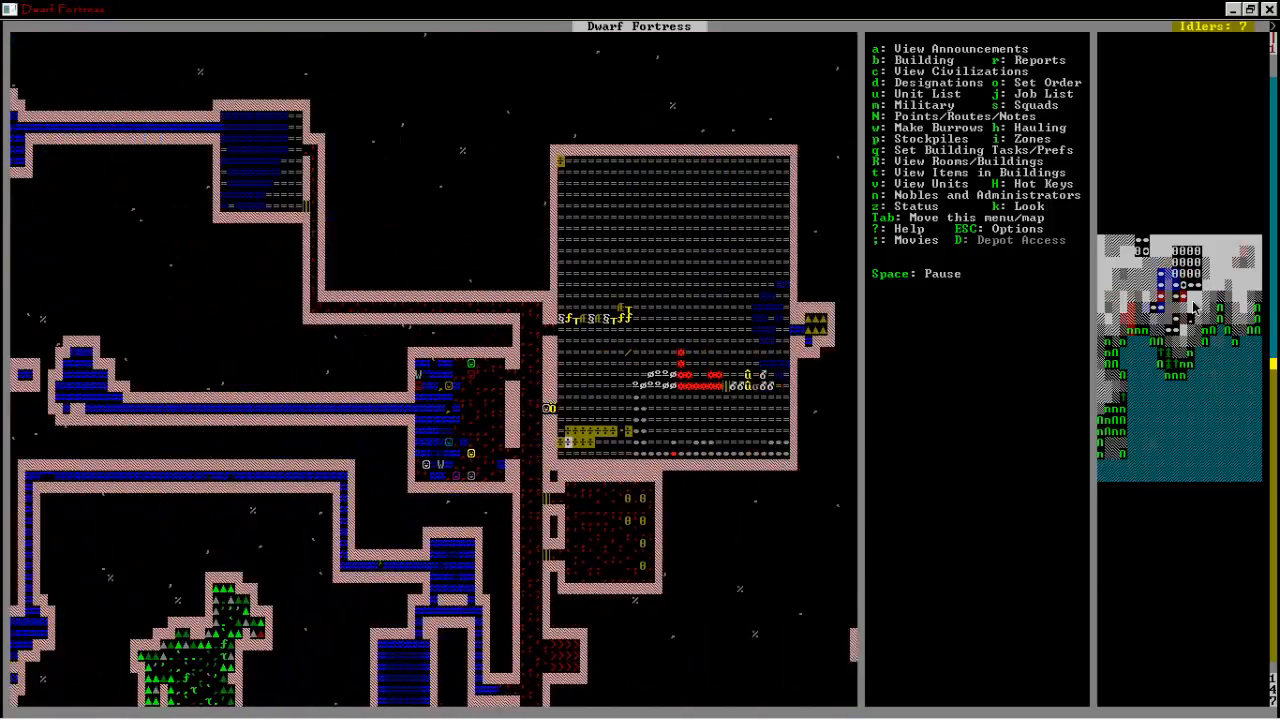
scroll(down, 3)
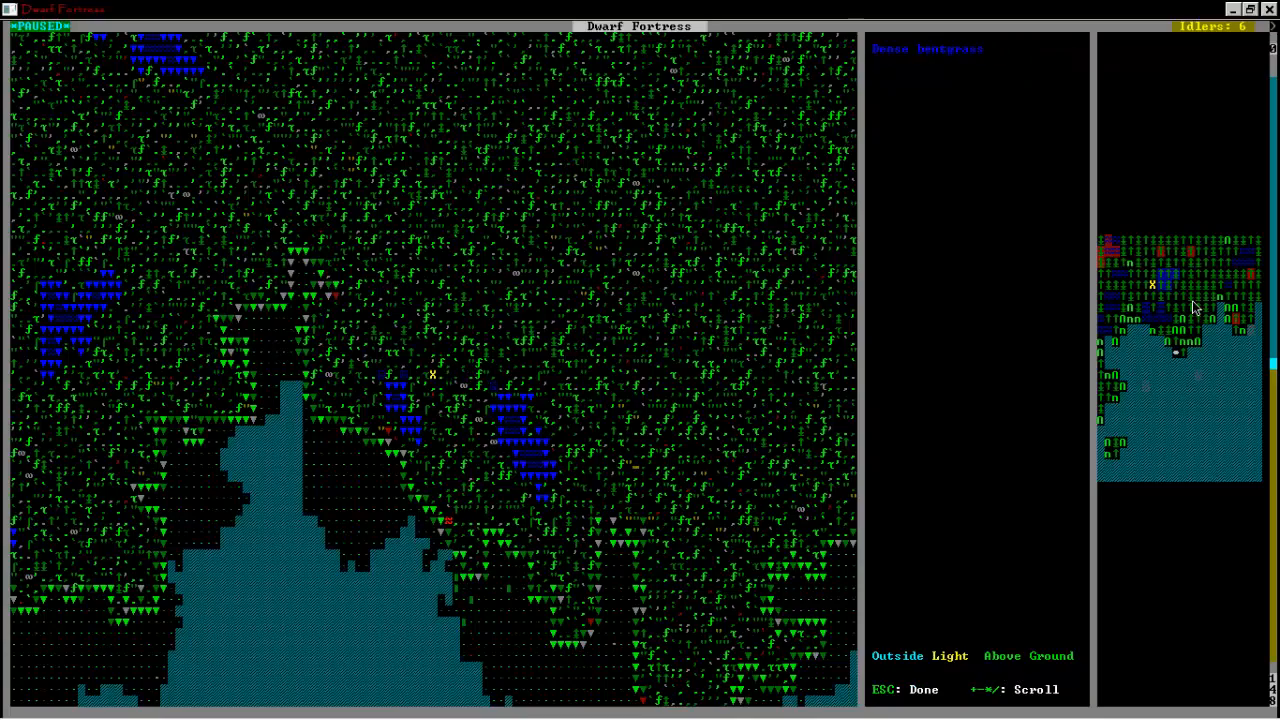
key(Escape)
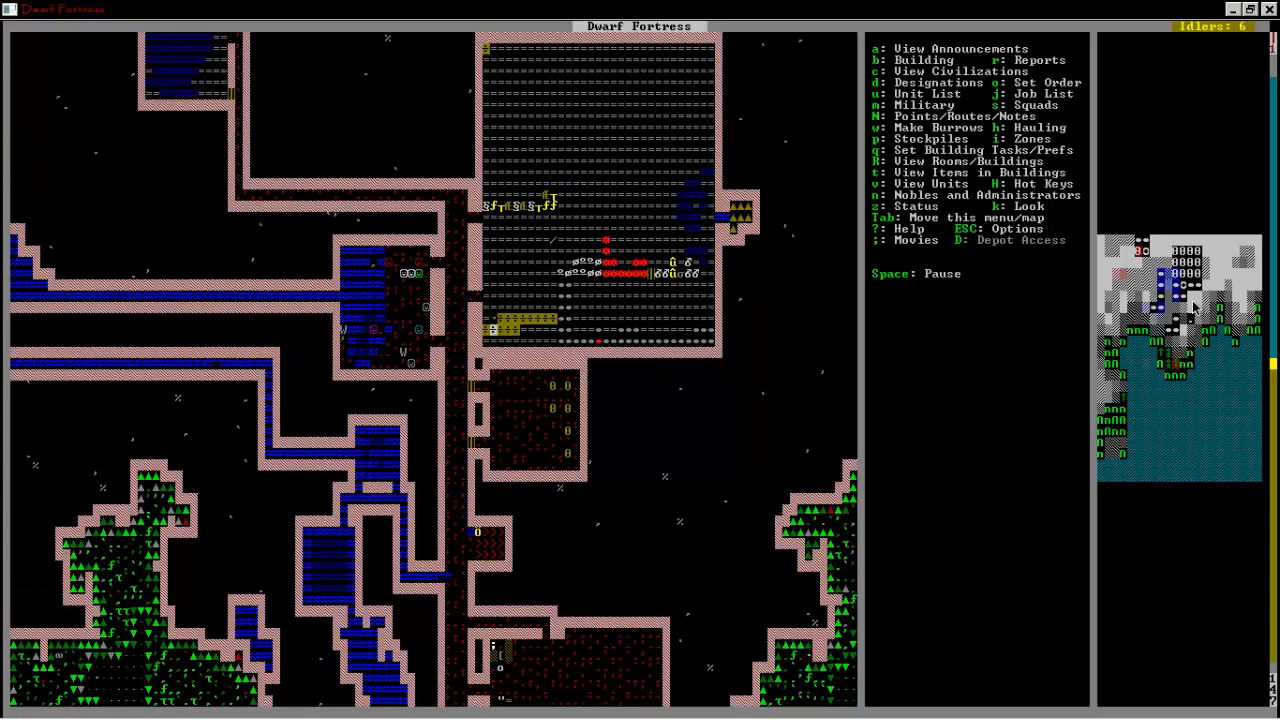
scroll(right, 3)
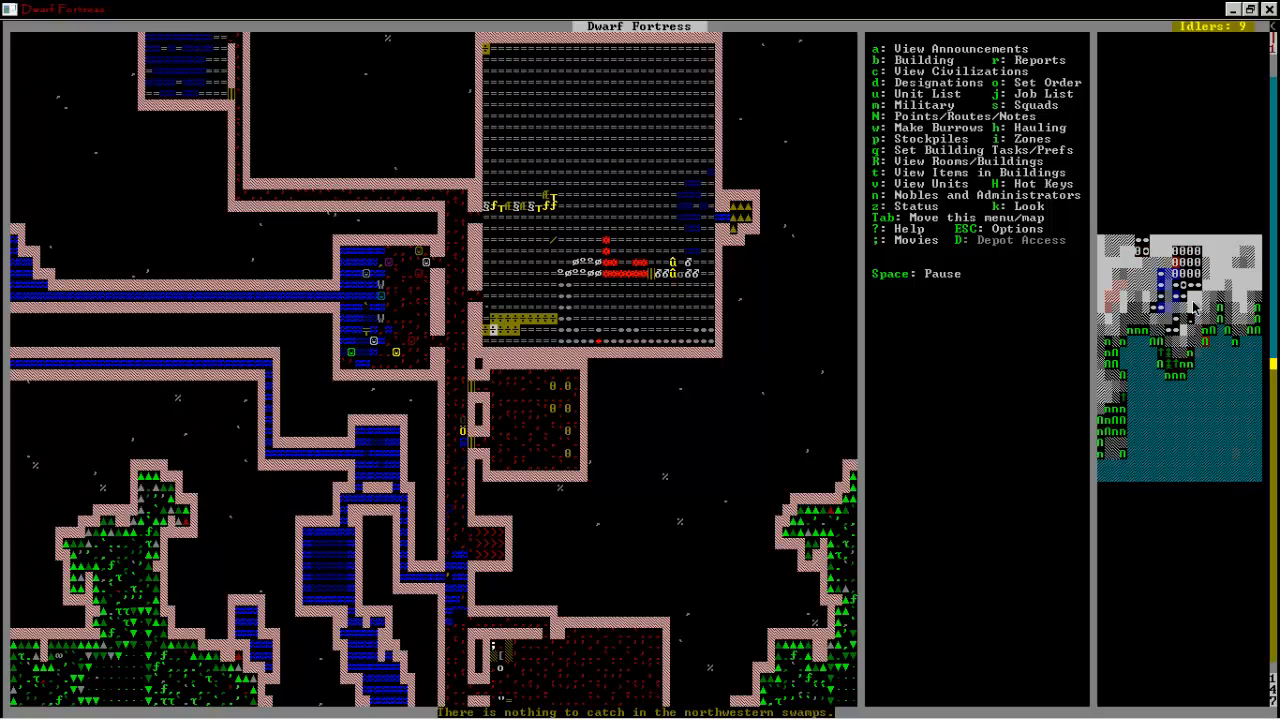
scroll(down, 3)
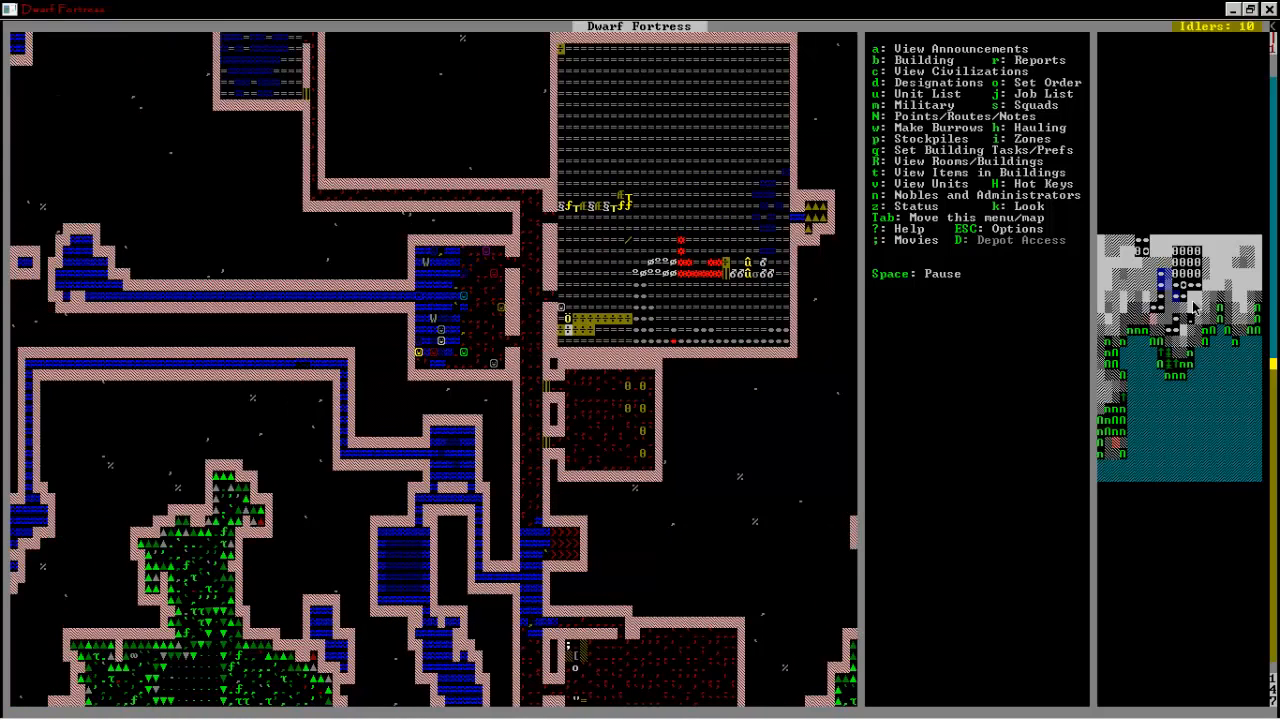
scroll(down, 3)
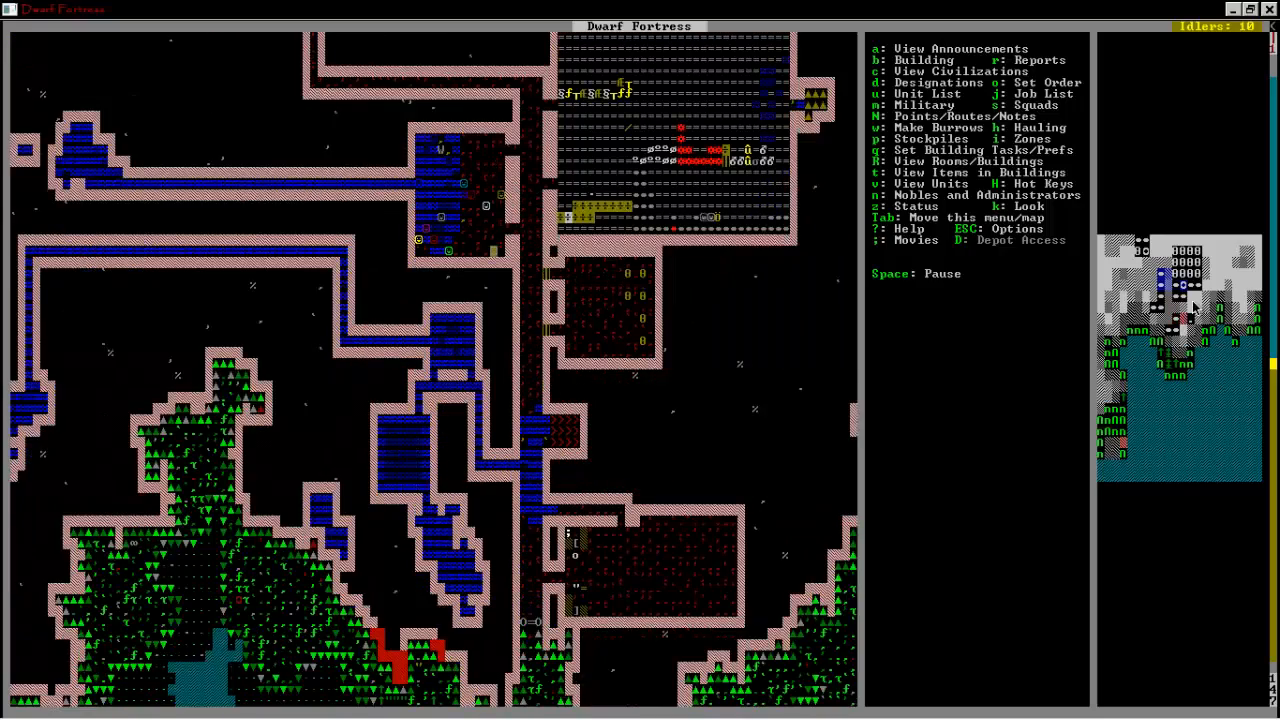
scroll(down, 3)
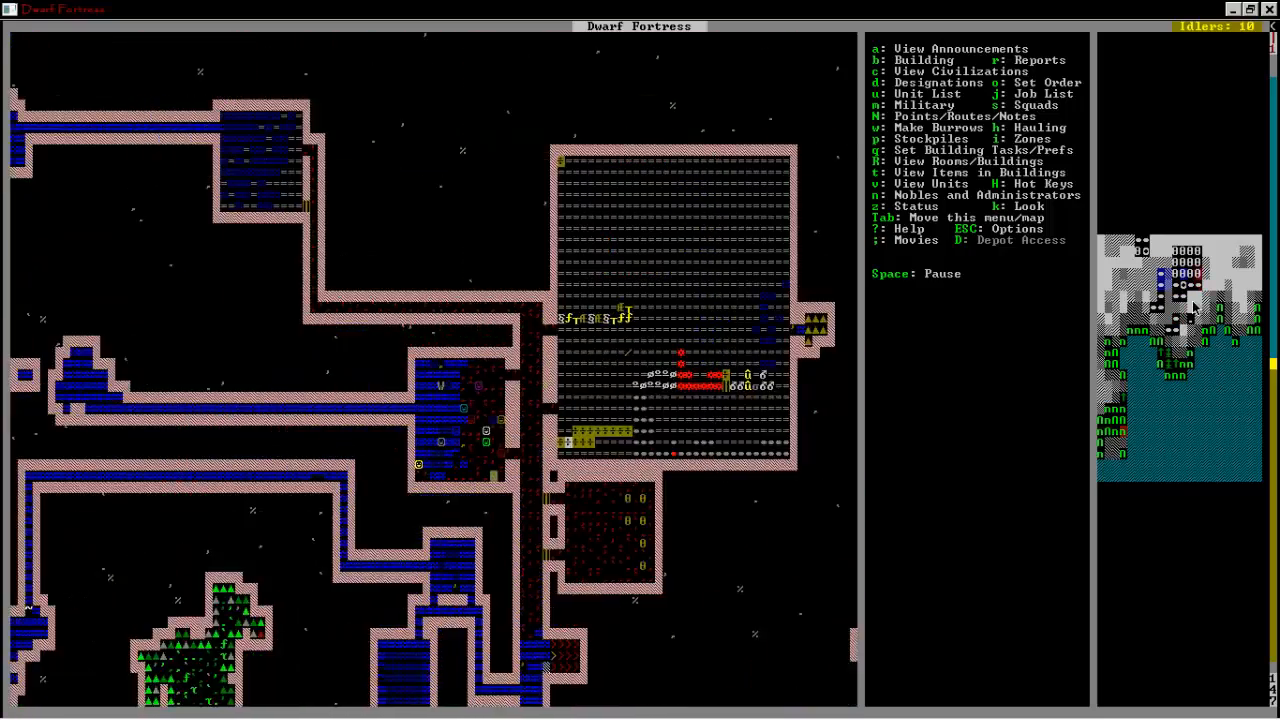
scroll(down, 3)
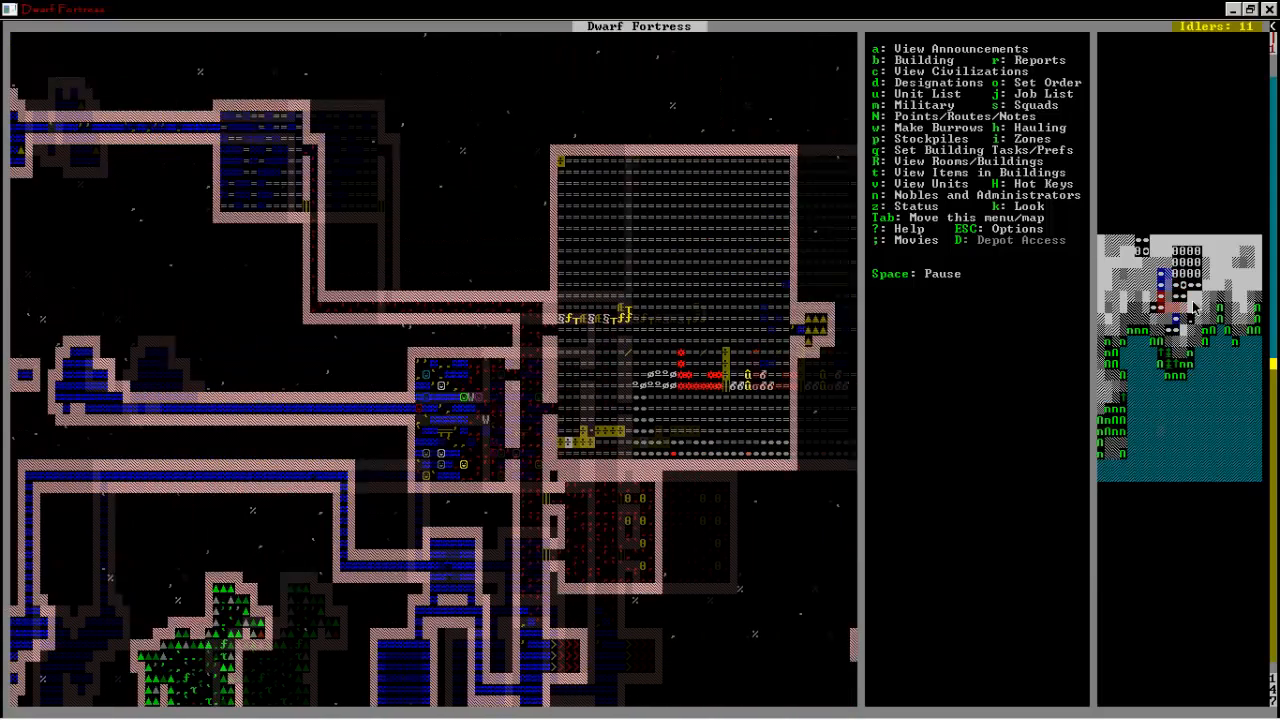
scroll(down, 3)
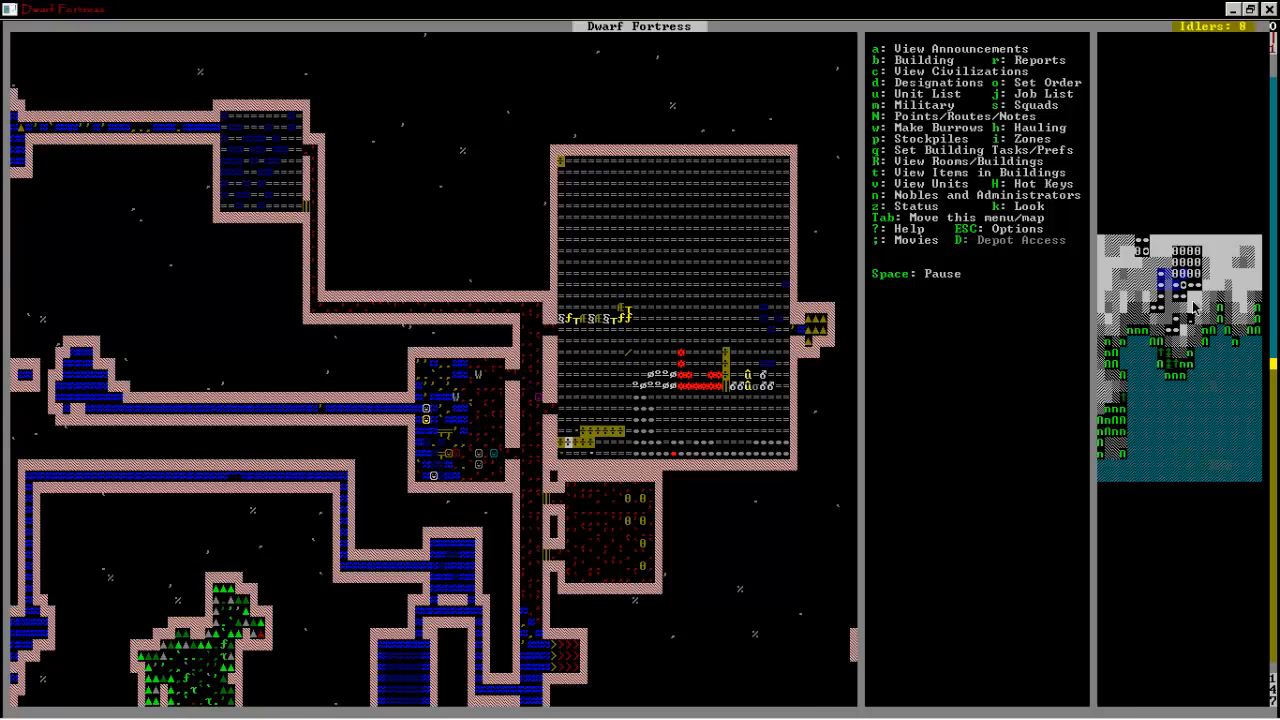
scroll(down, 3)
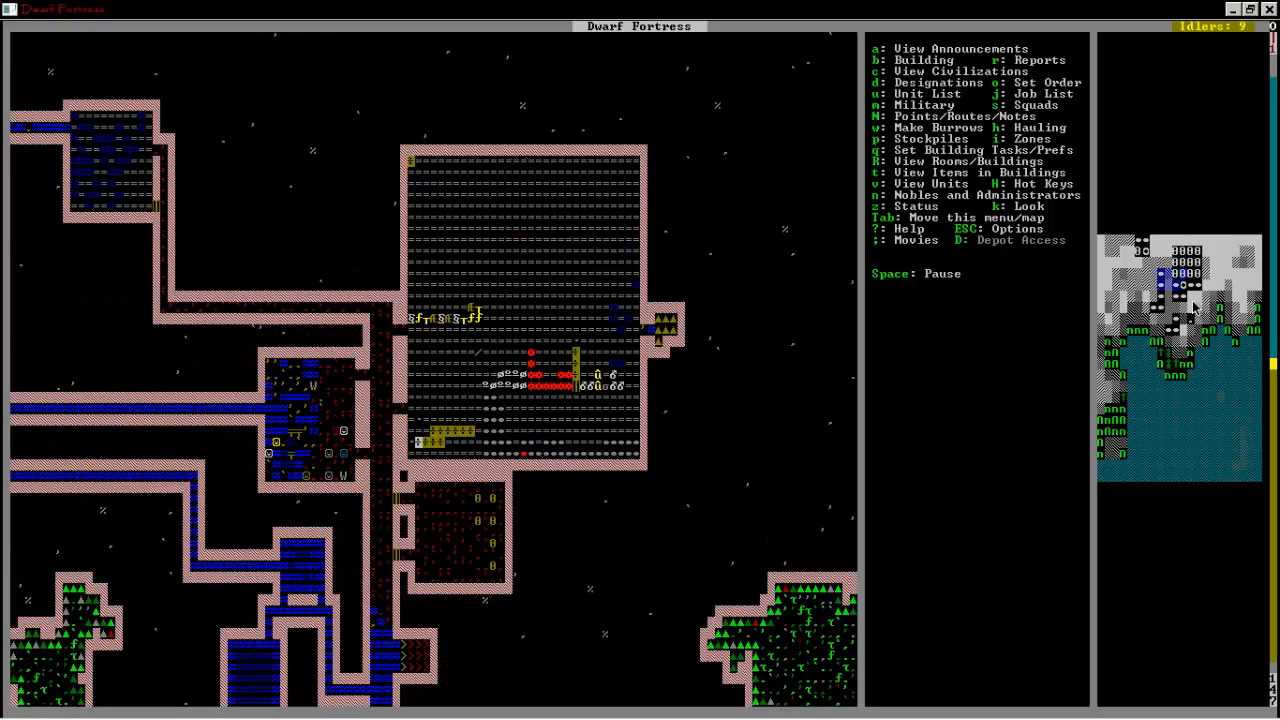
scroll(right, 3)
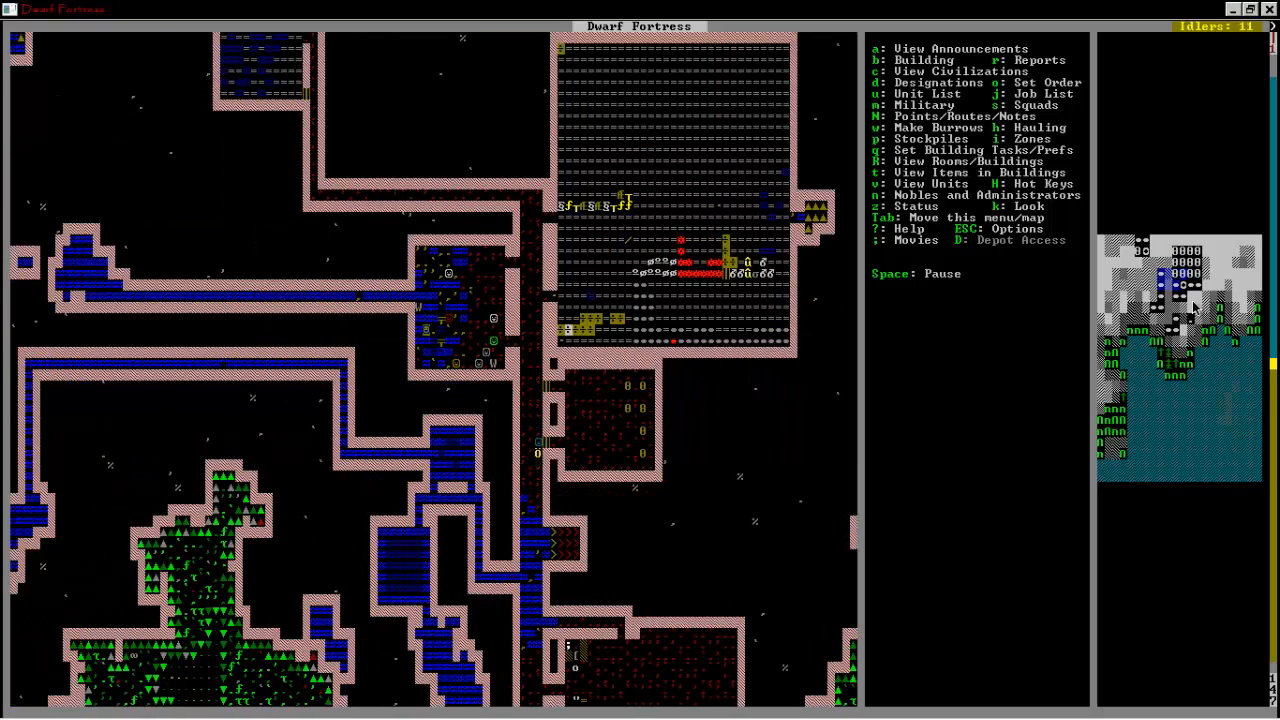
scroll(up, 3)
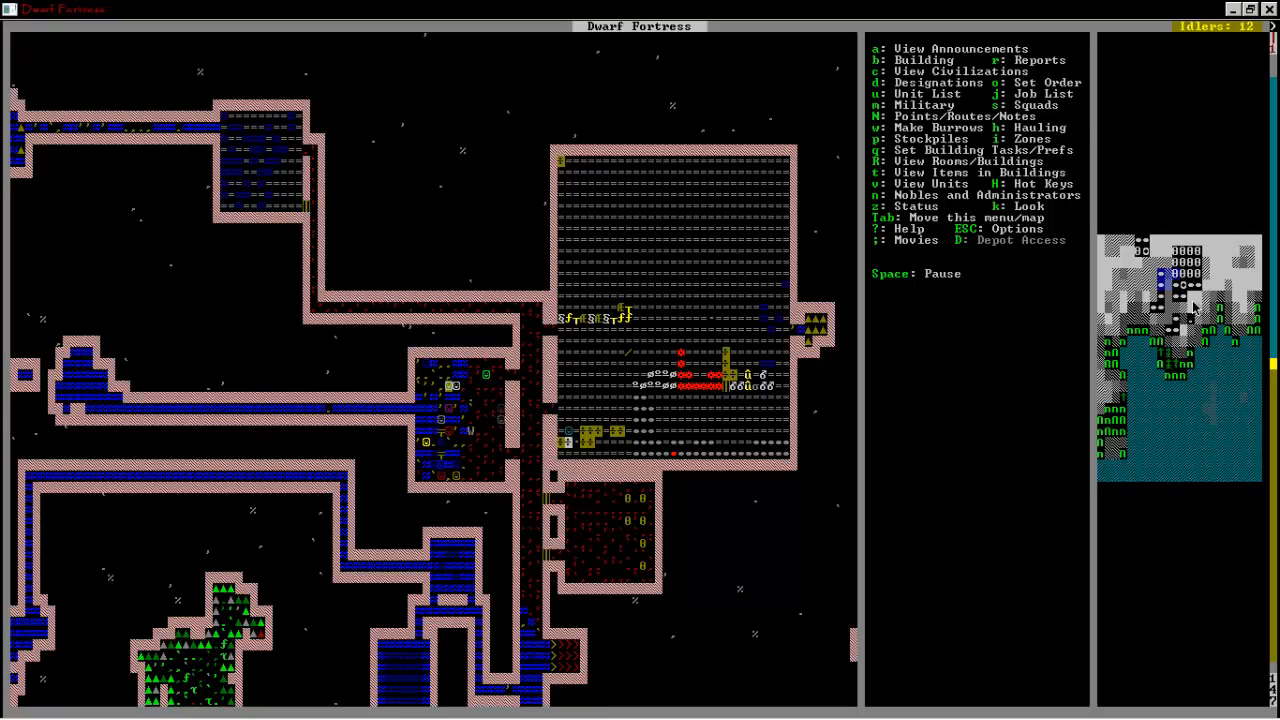
scroll(down, 3)
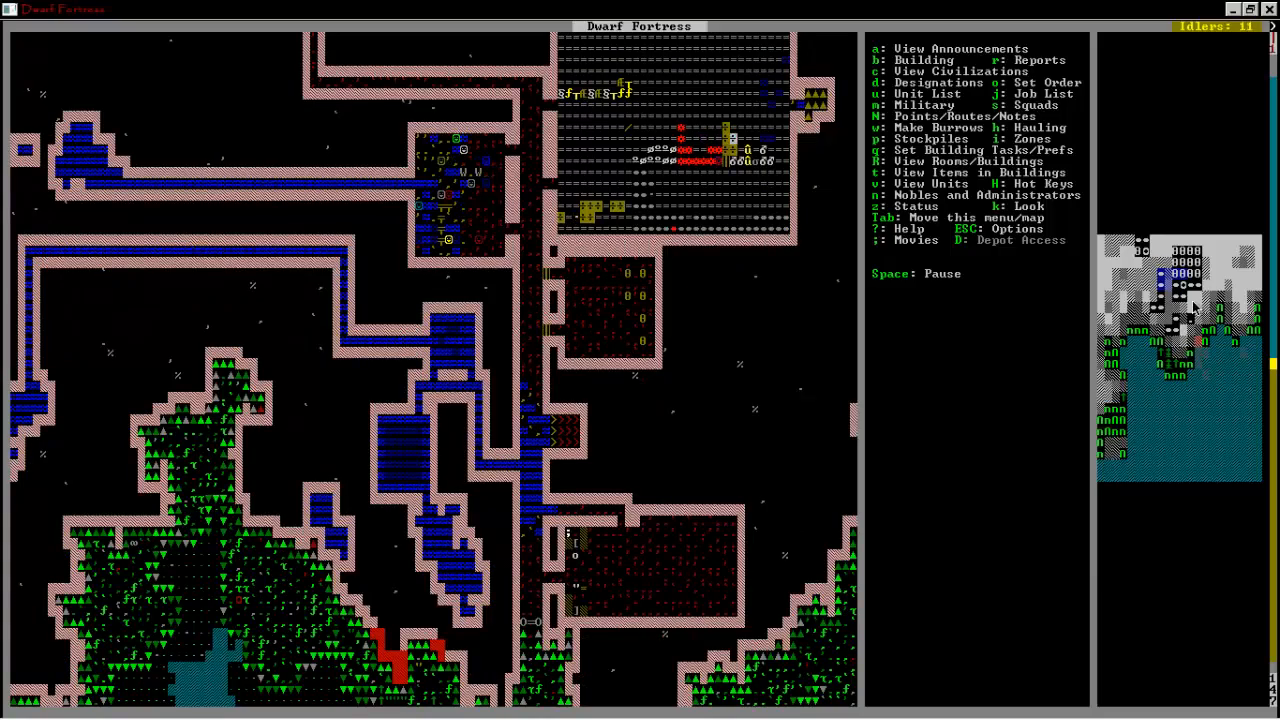
scroll(down, 3)
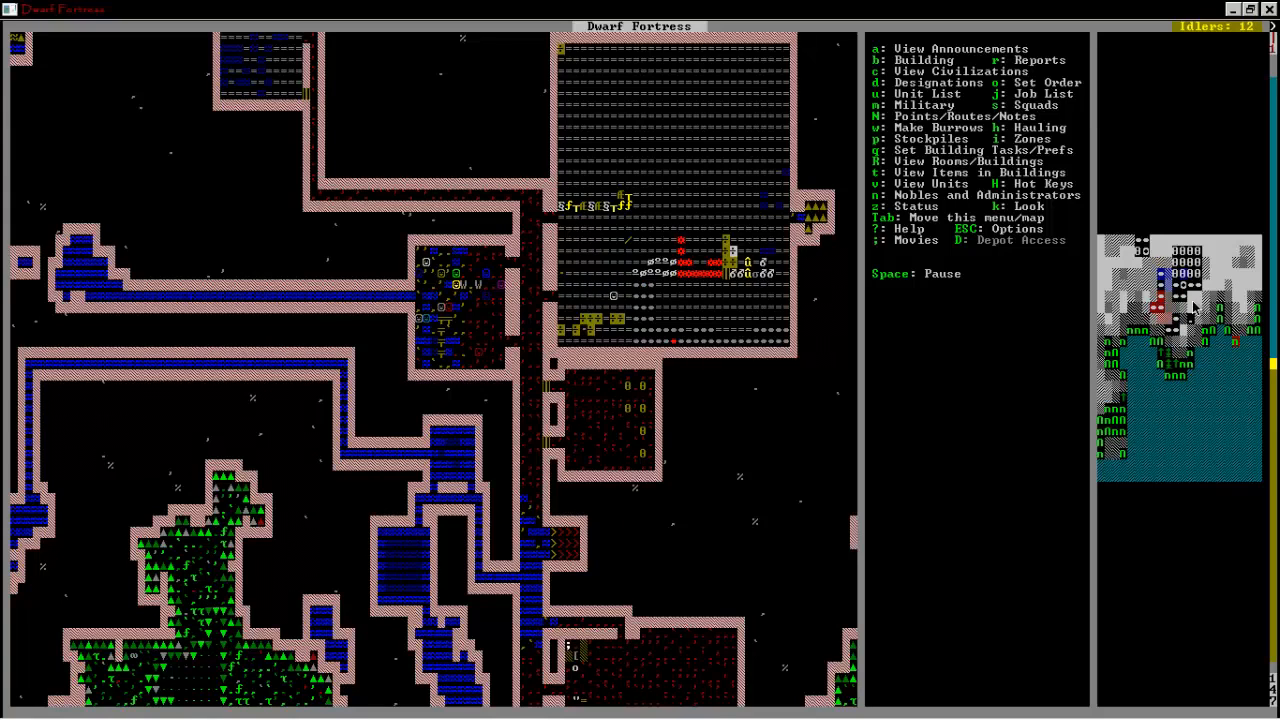
scroll(down, 3)
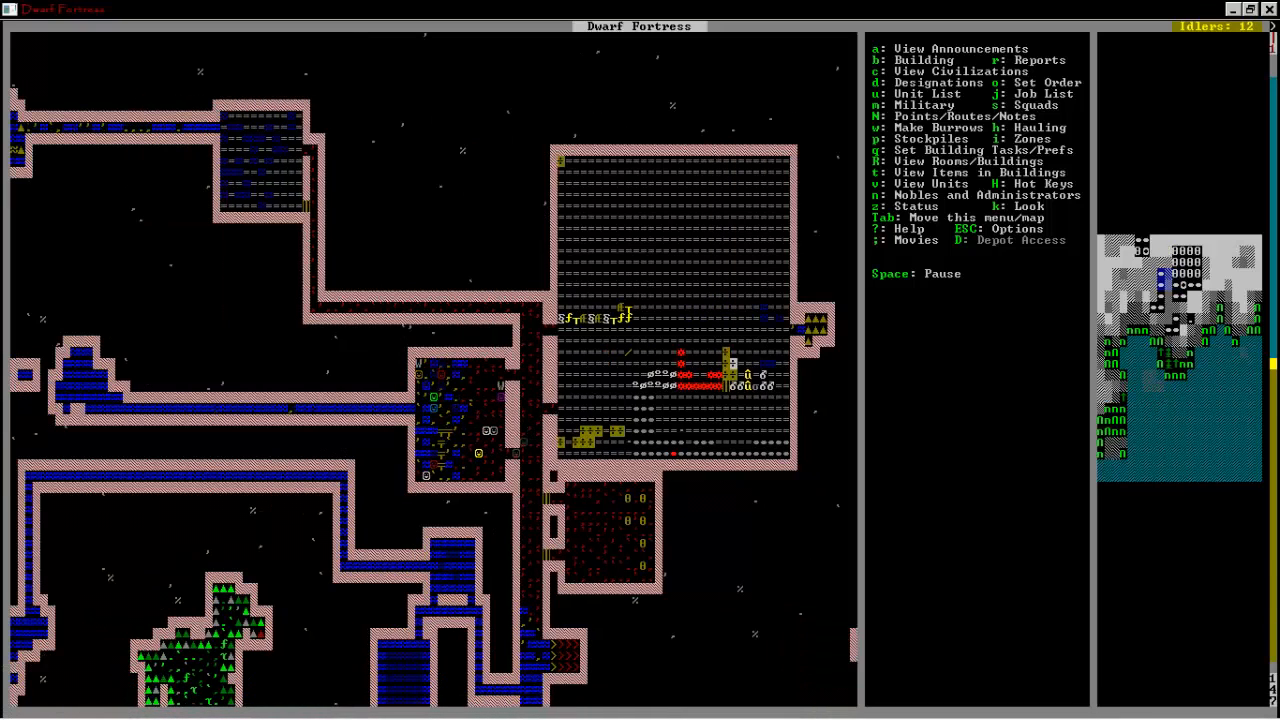
scroll(left, 3)
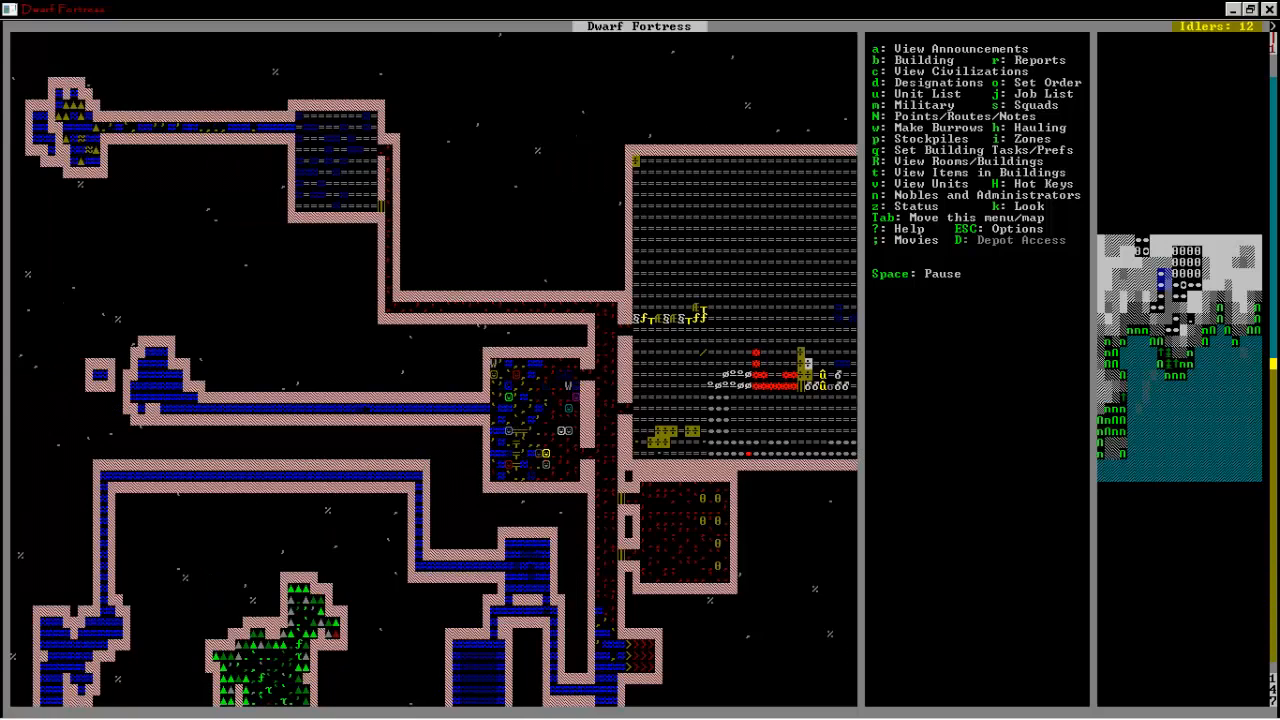